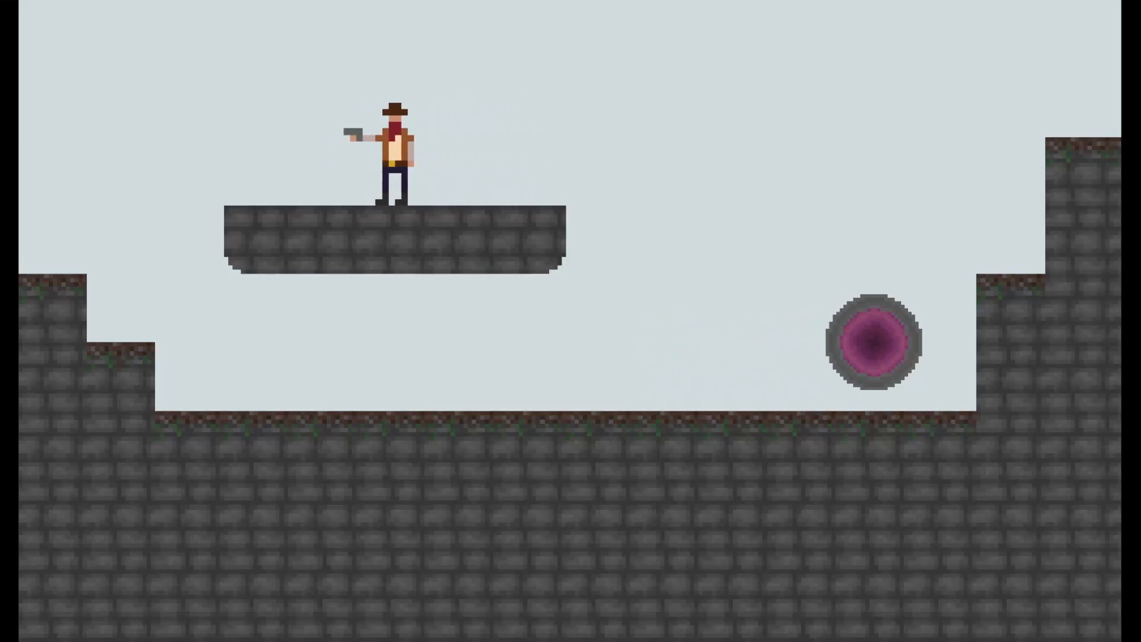
- Stop the running game preview and return to the level editor
key(right)
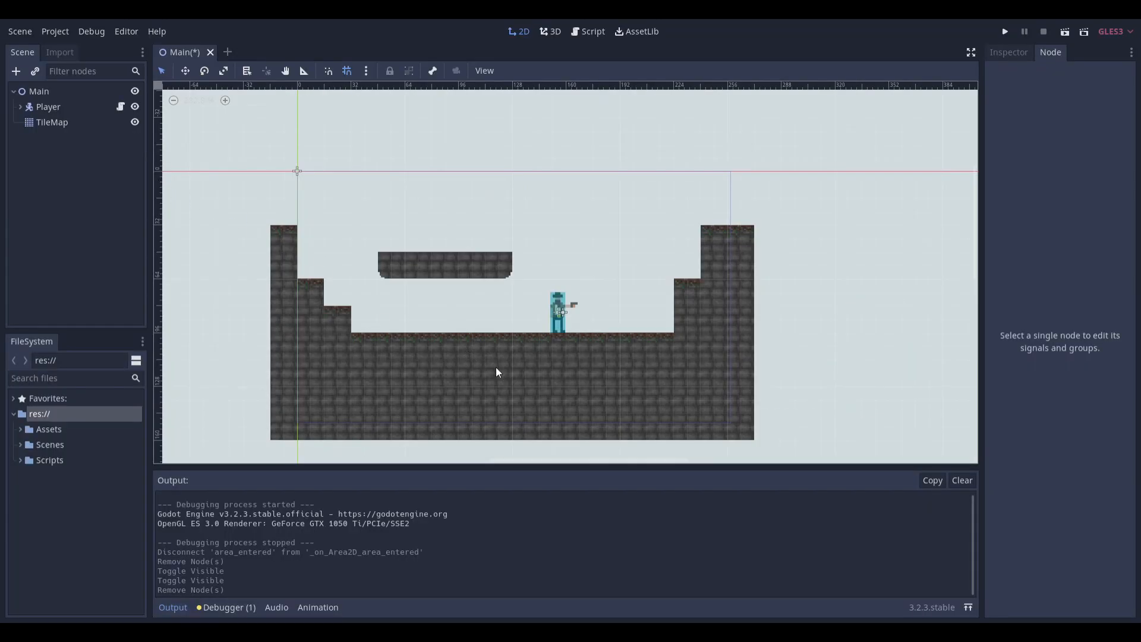
- Add a Sprite under Main with an Area2D child and a CollisionShape2D under it
click(38, 92)
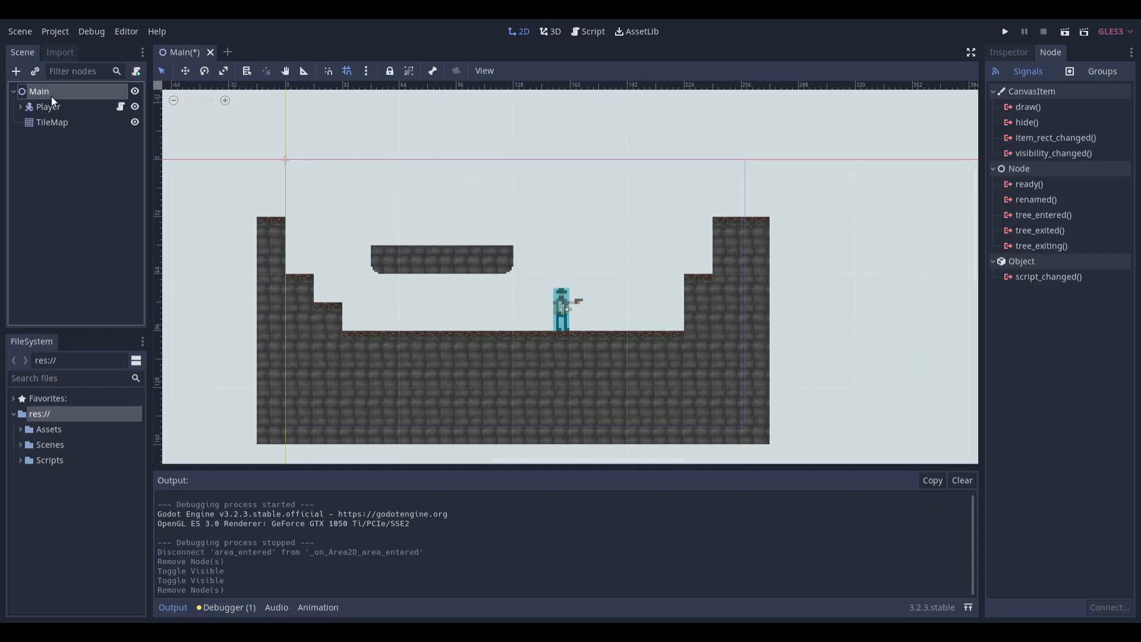
click(15, 70)
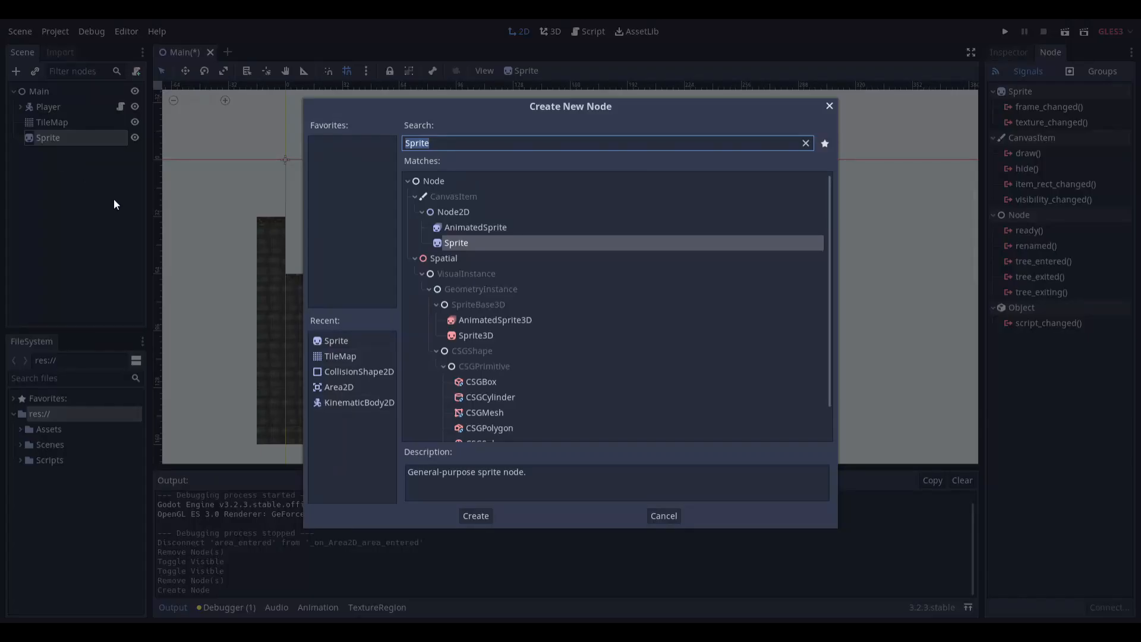
click(476, 515)
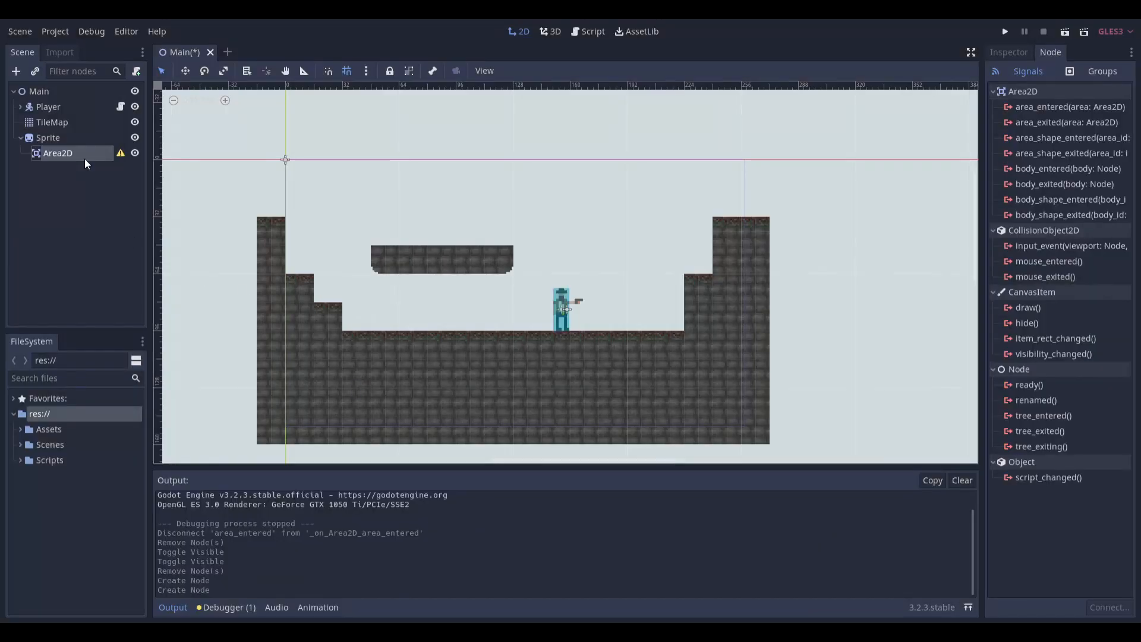
click(15, 70)
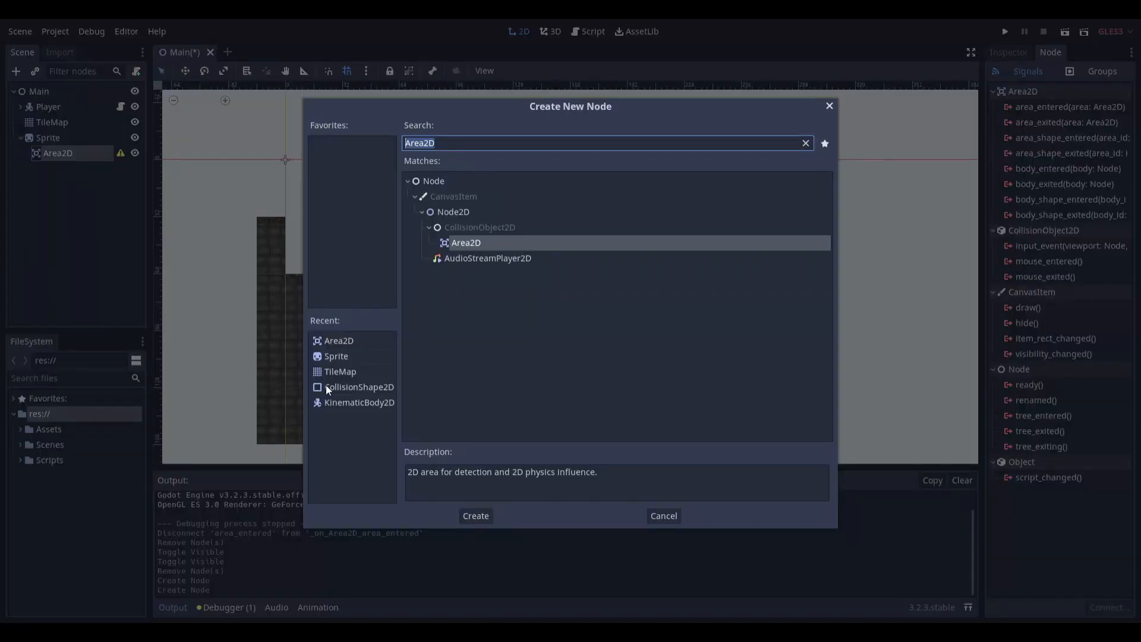
click(475, 515)
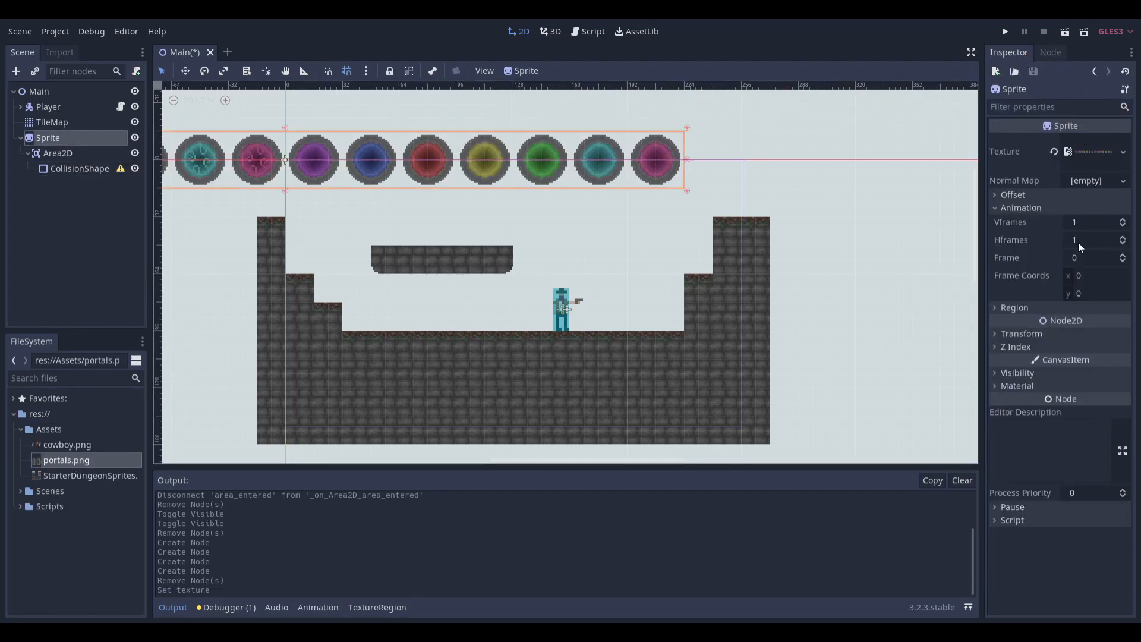
- Set the portals.png sprite to Hframes 14, Frame 7 and place it right of the player
click(1124, 238)
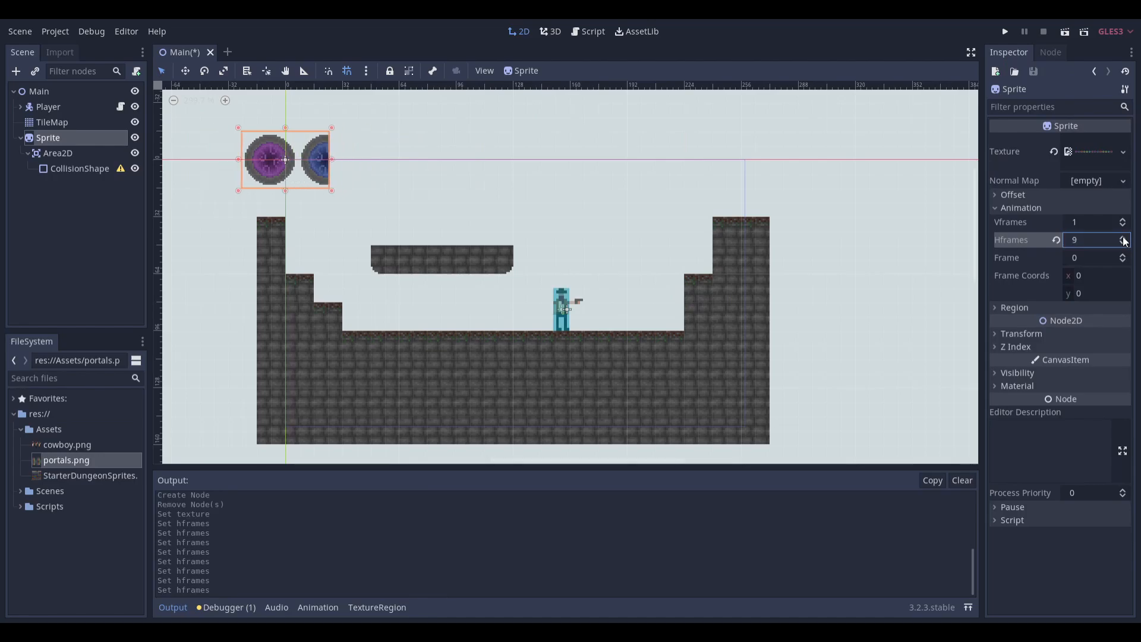
click(1126, 238)
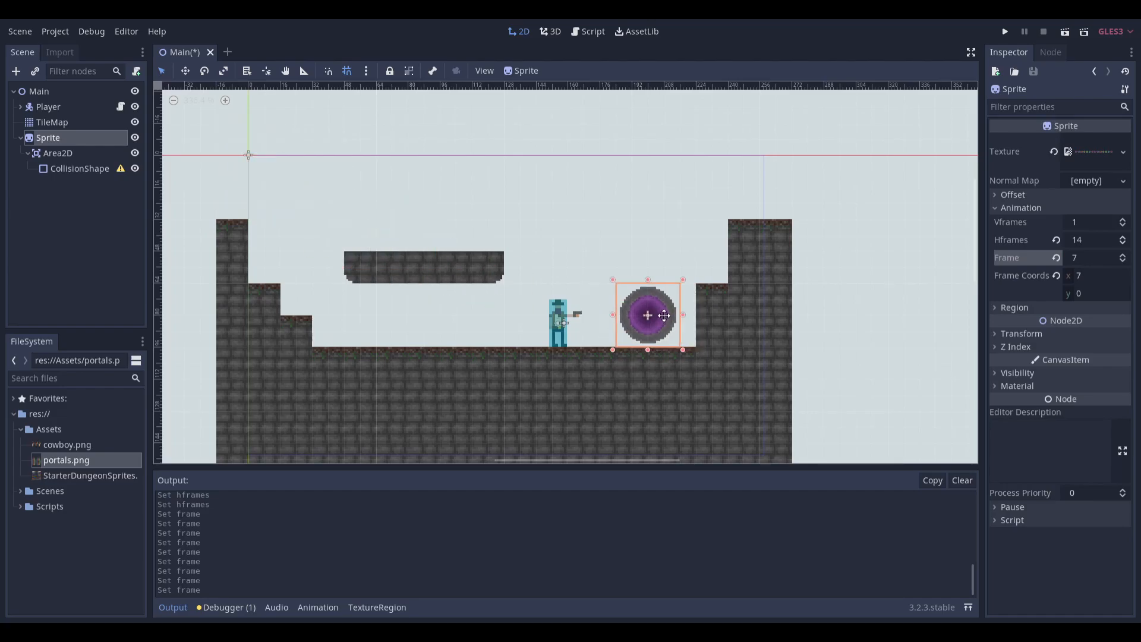
click(80, 168)
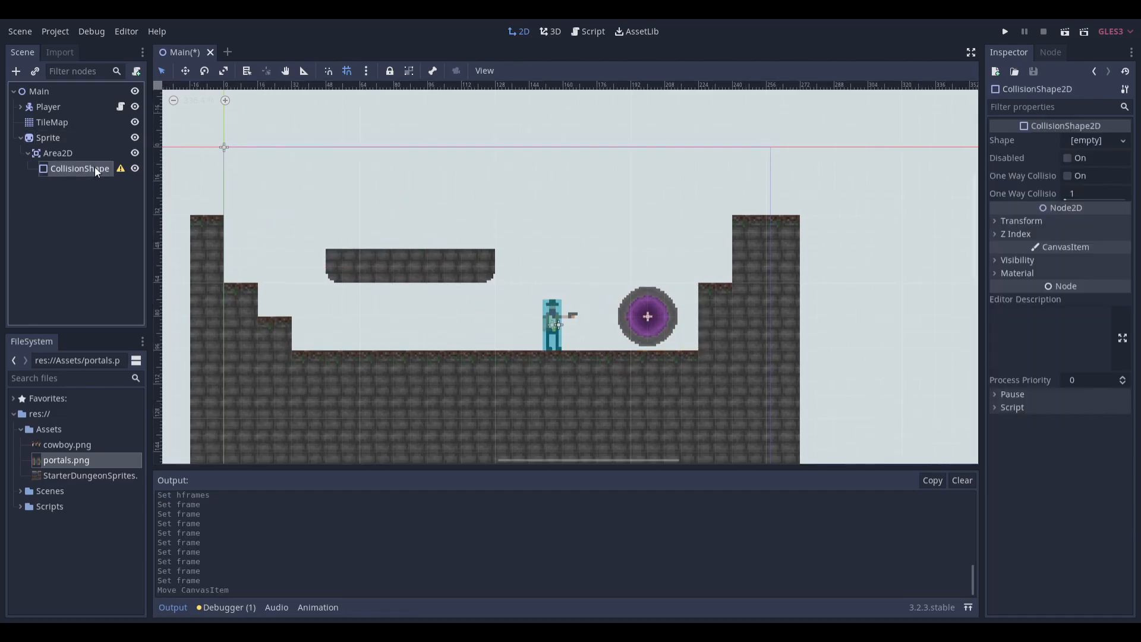
- Make the collision shape a CircleShape2D with radius 10 covering the portal
click(1098, 141)
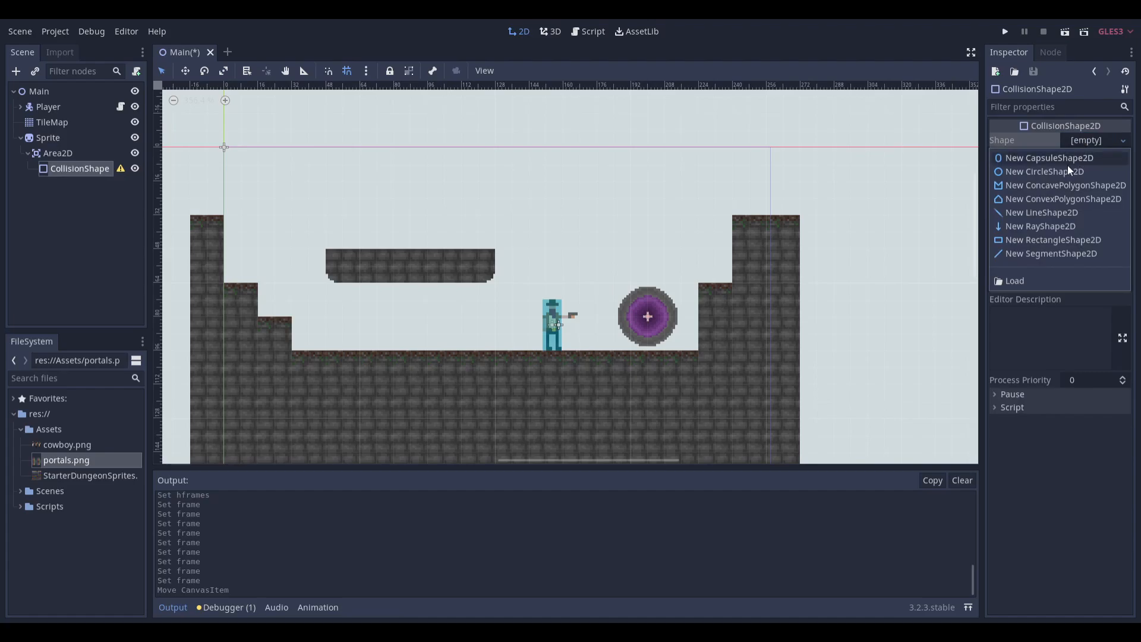
click(1045, 171)
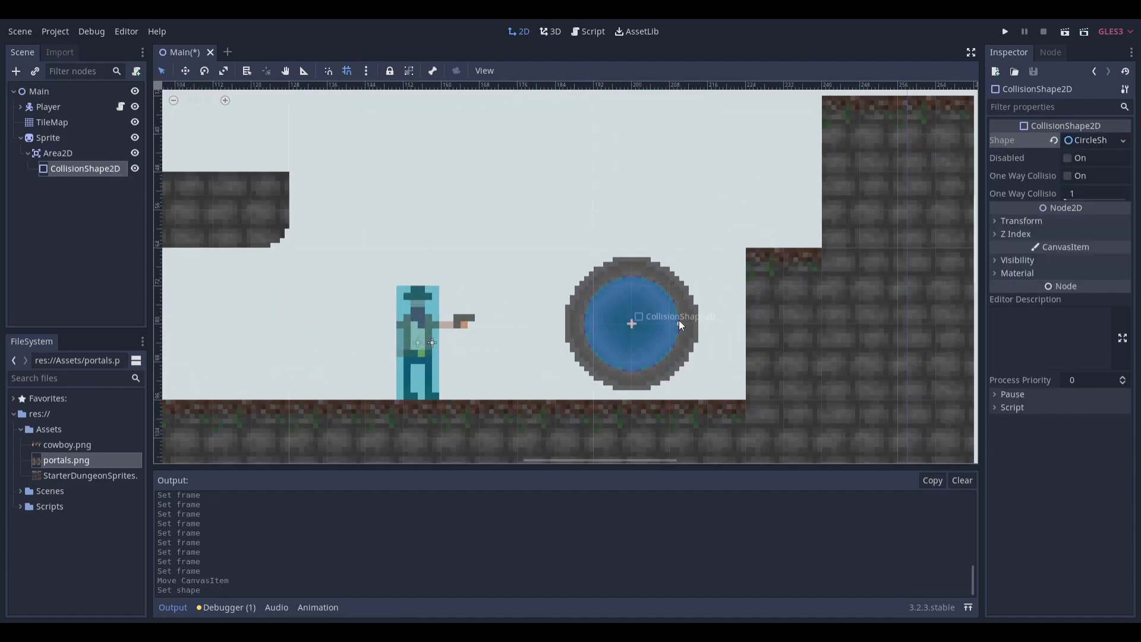
click(1086, 140)
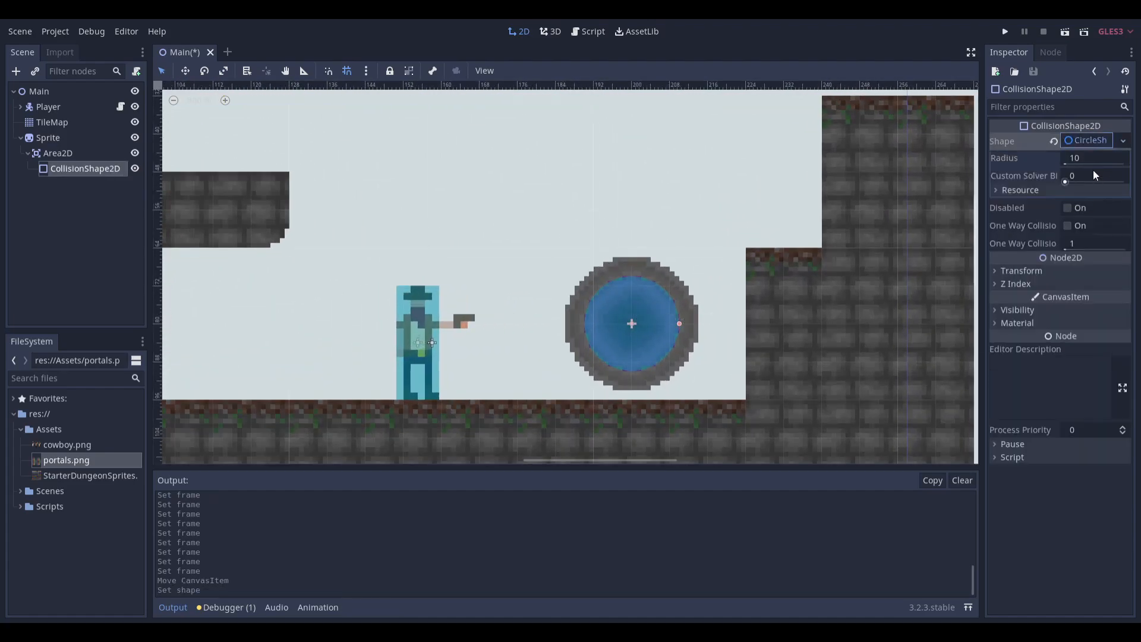
click(58, 154)
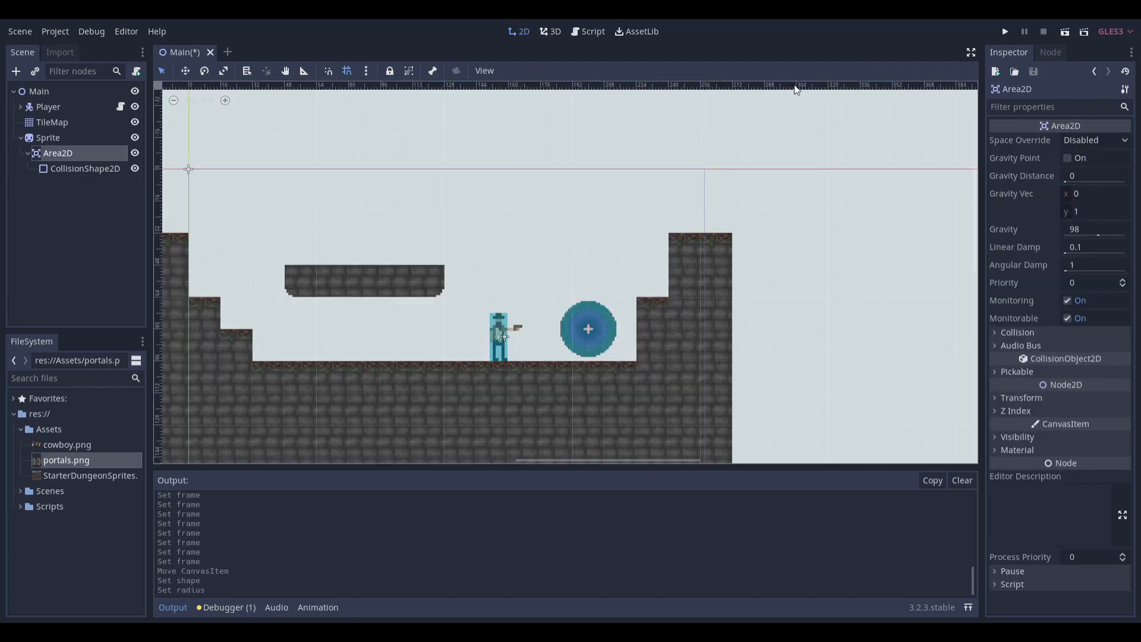
- Add the portal's Area2D to a group named Portal
click(1049, 51)
text(Po)
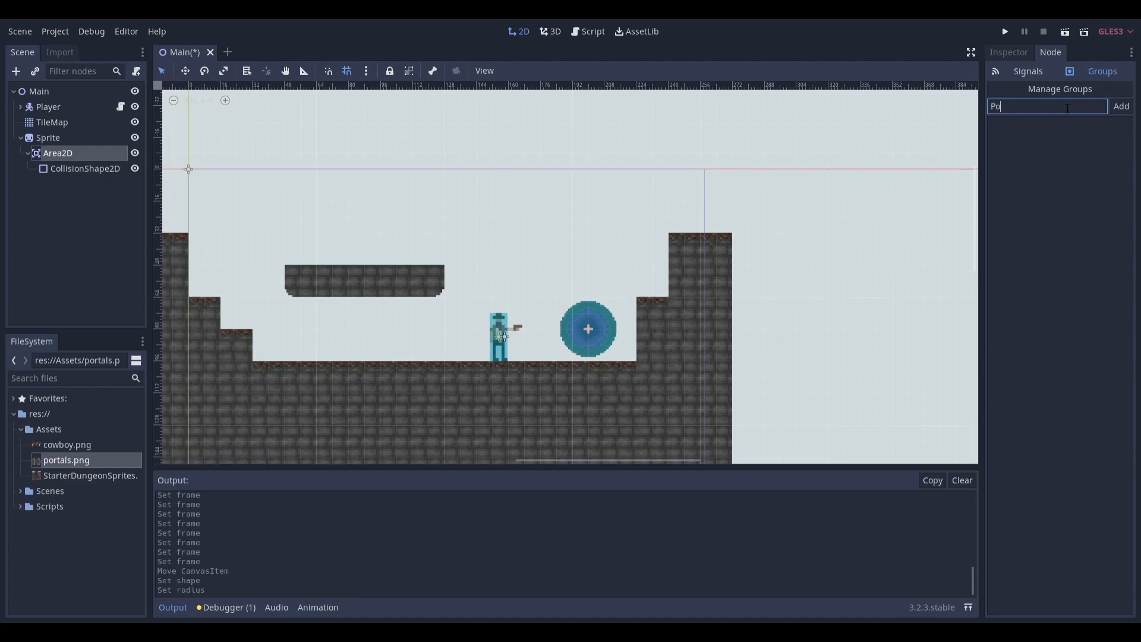
click(1120, 106)
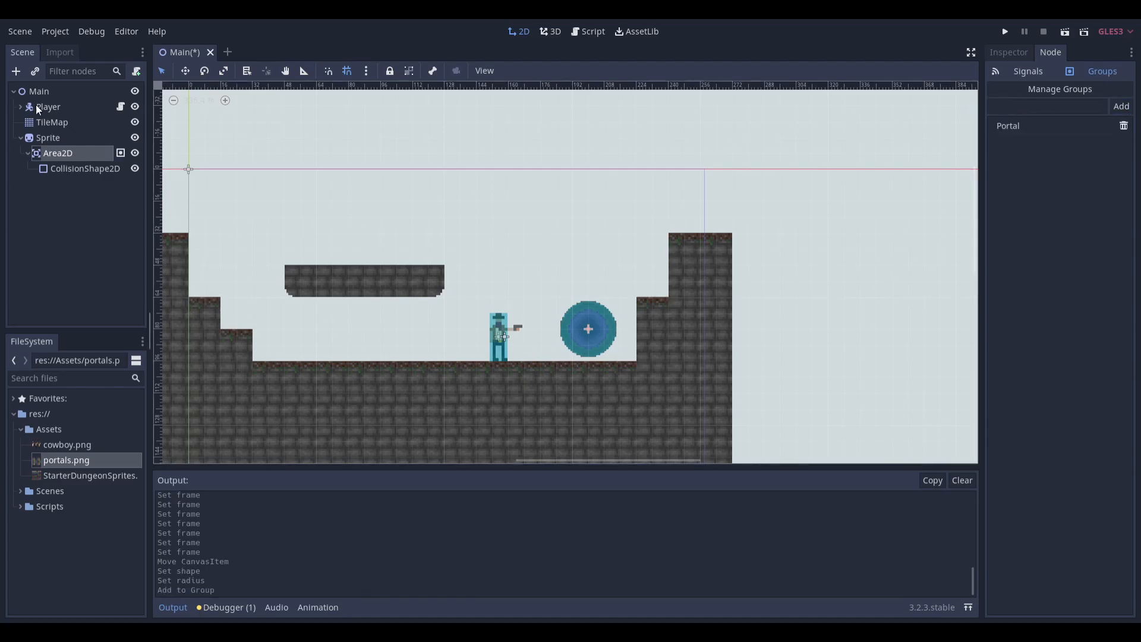
- Connect the player's Area2D area_entered signal to a new _on_Area2D_area_entered handler in Player.gd
click(22, 106)
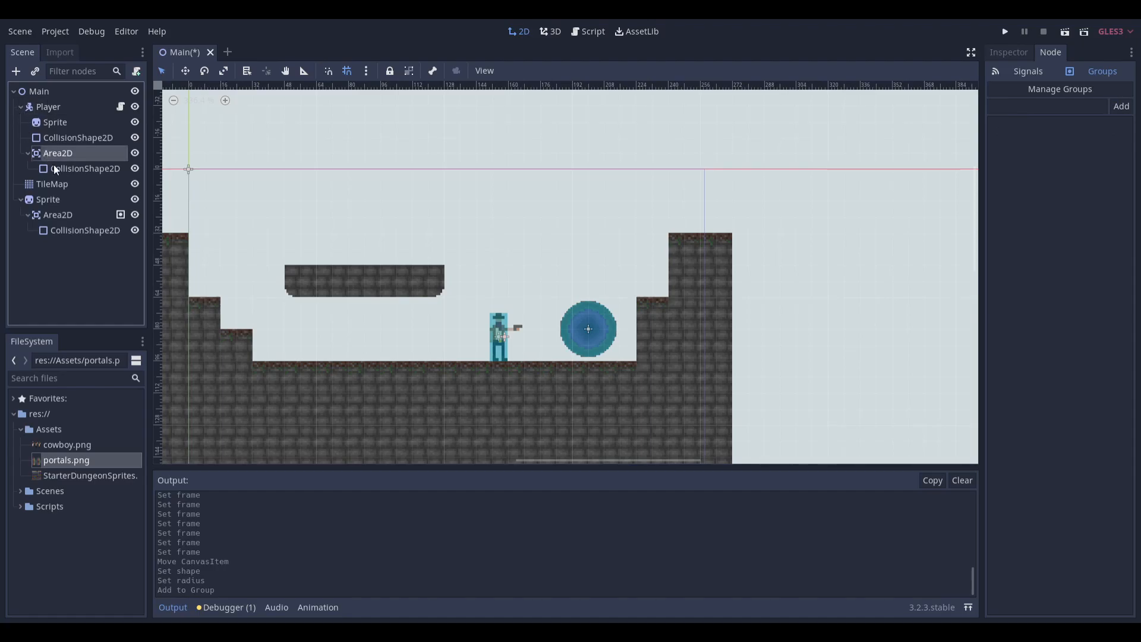
click(84, 168)
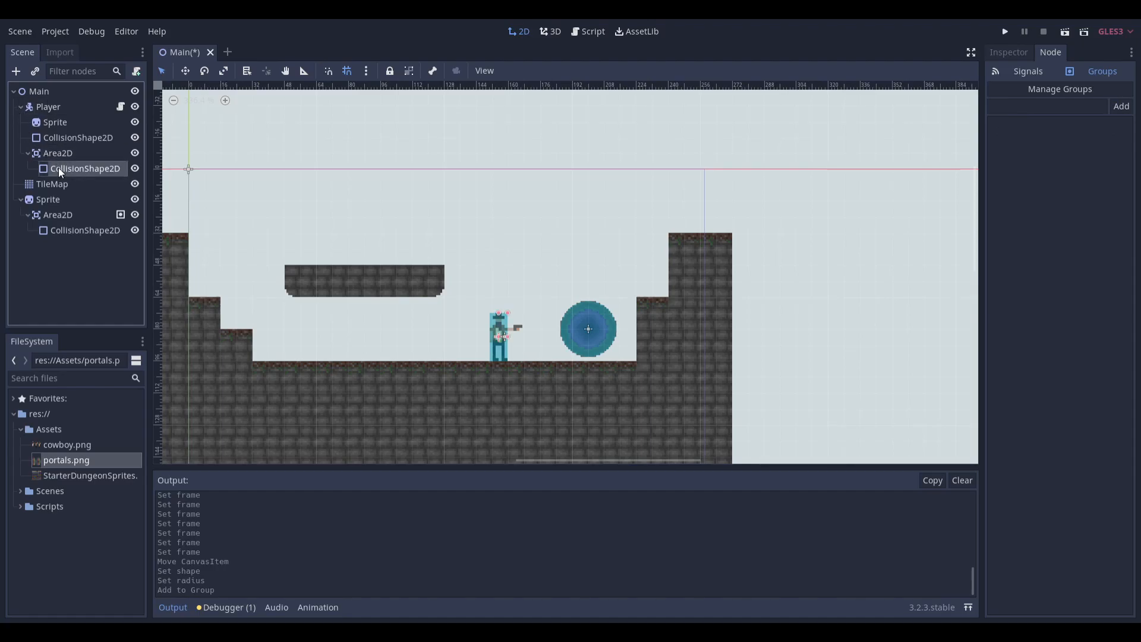
click(85, 167)
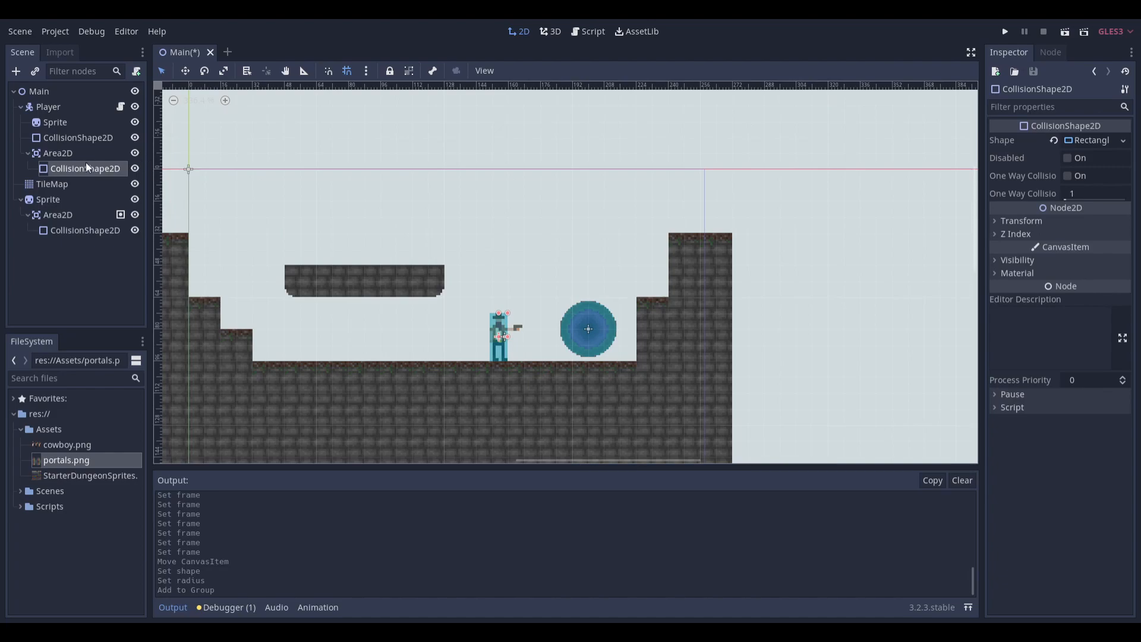
click(1050, 51)
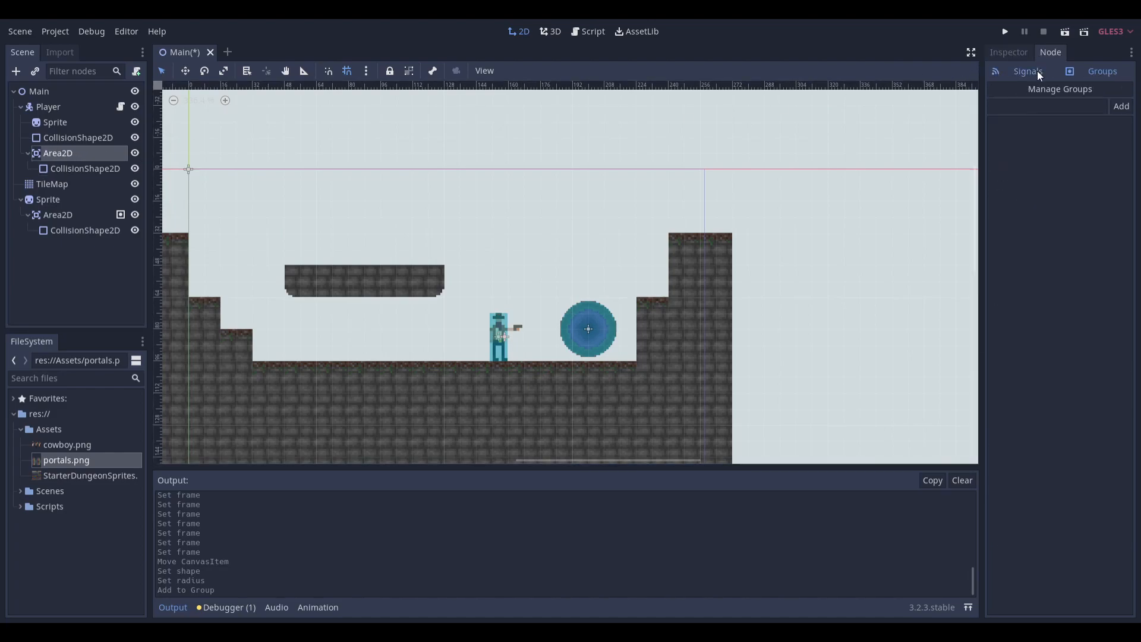
click(1027, 70)
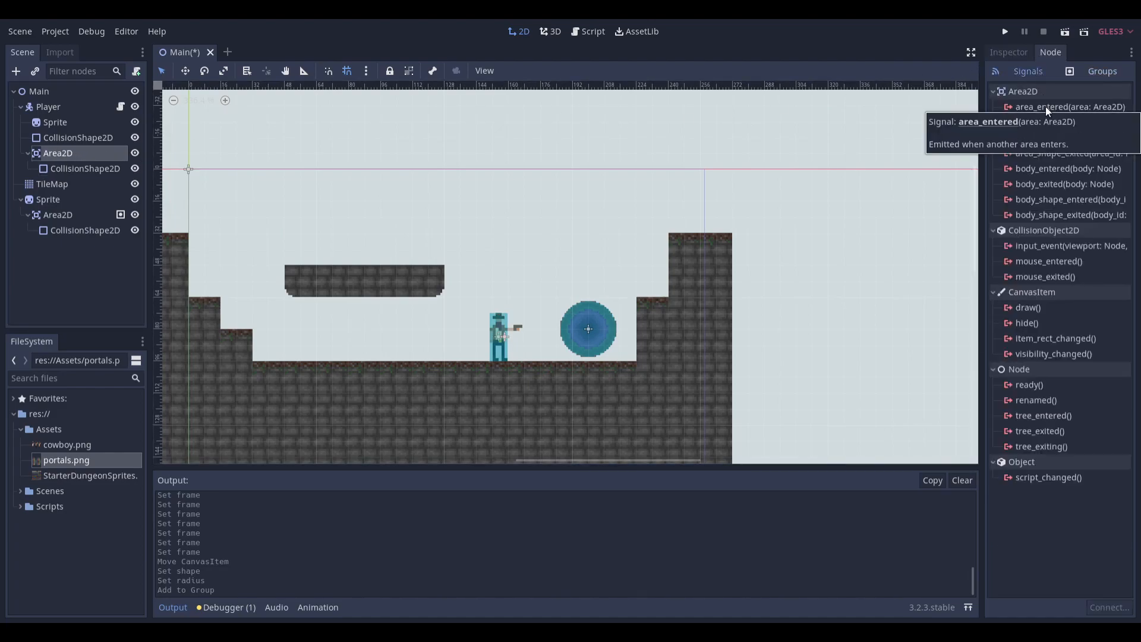
double_click(1068, 106)
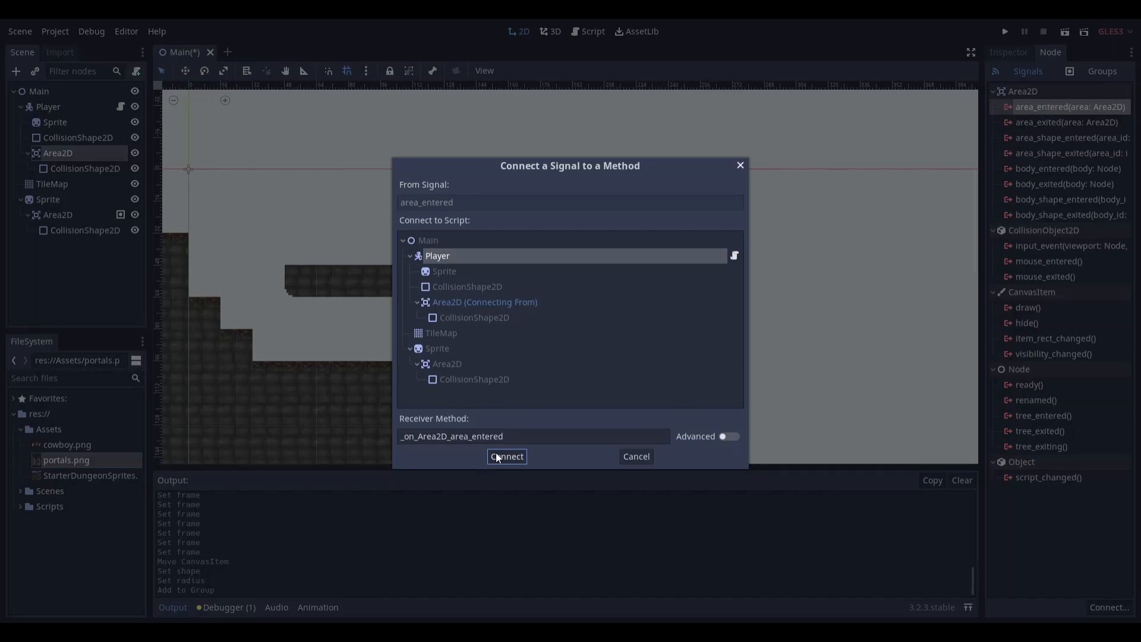
click(506, 457)
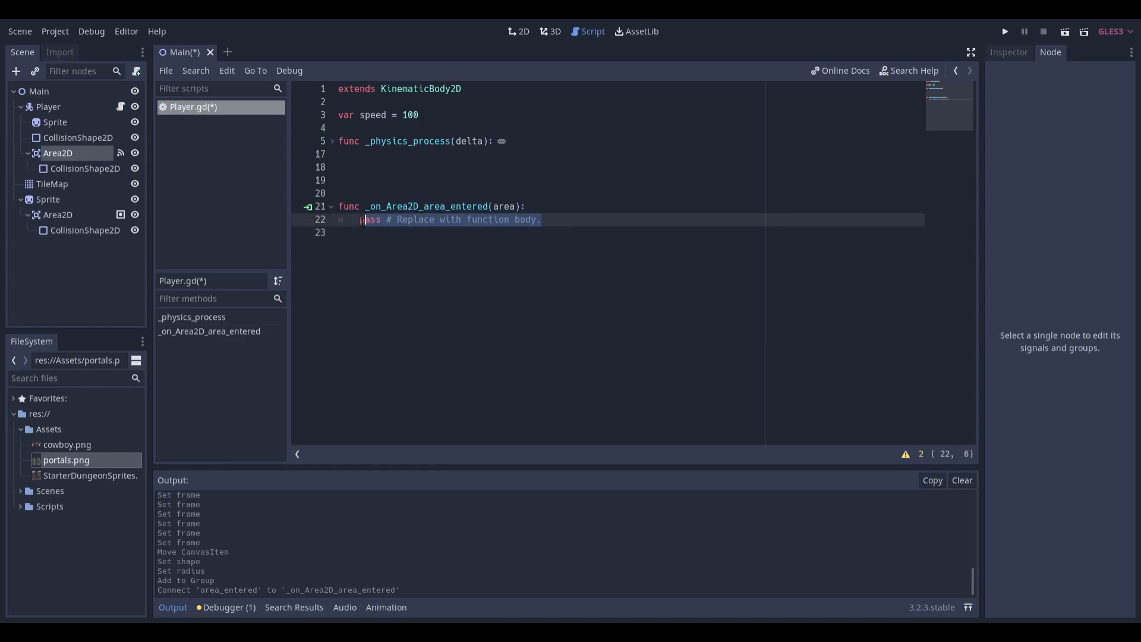
- Write the handler: if area is in group "Portal", set position to (80, 36); then run the game
text(if area.)
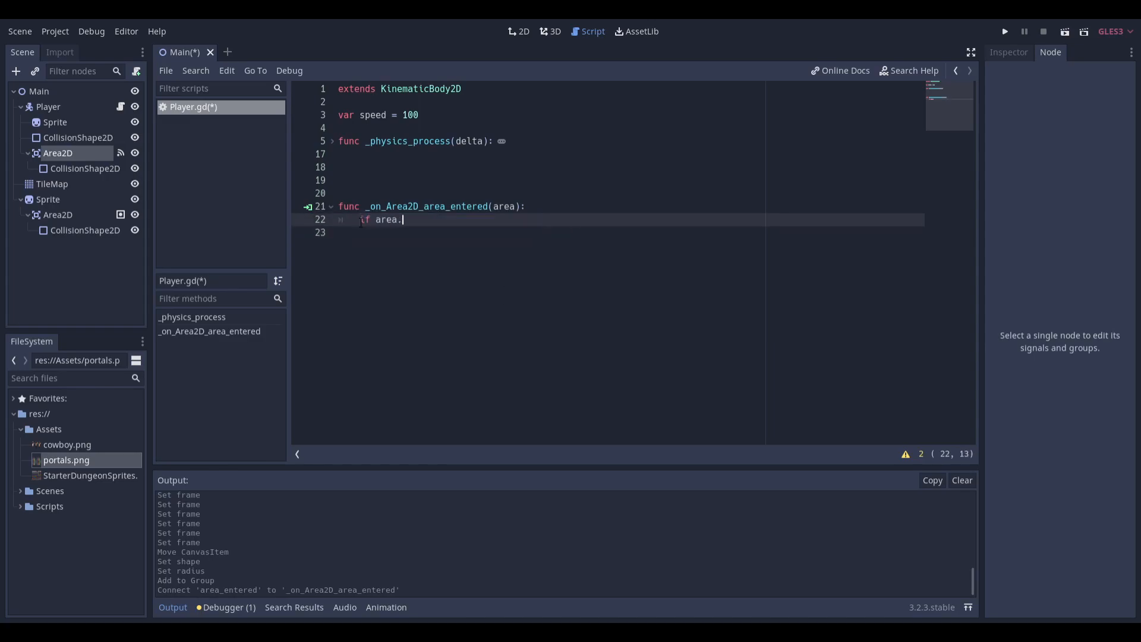
text(is_in_group()
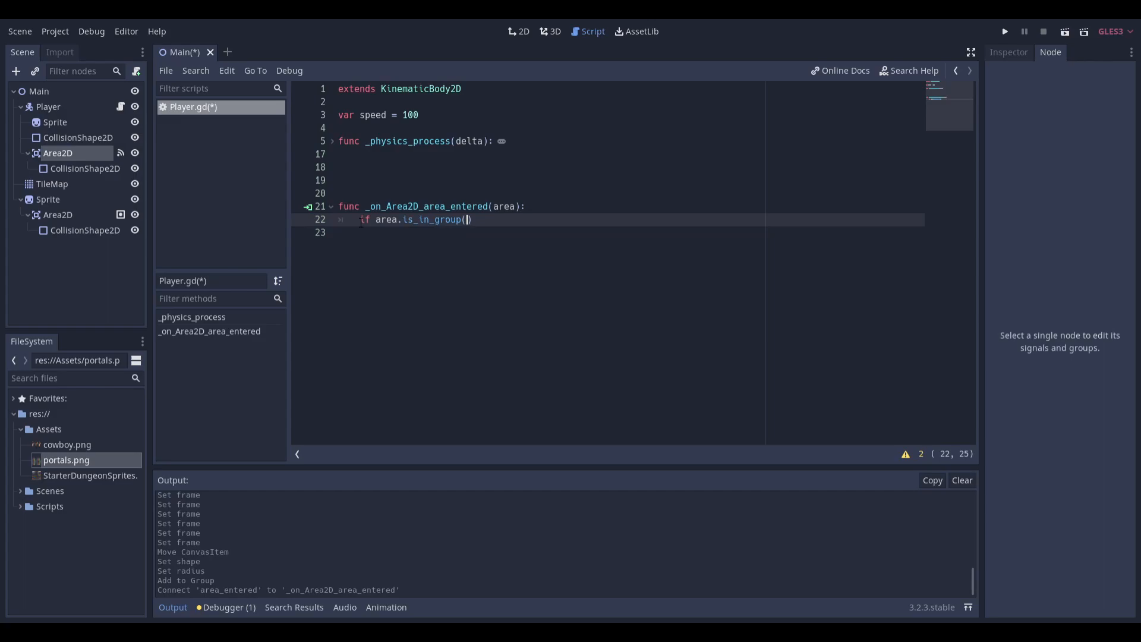
text("Portal")
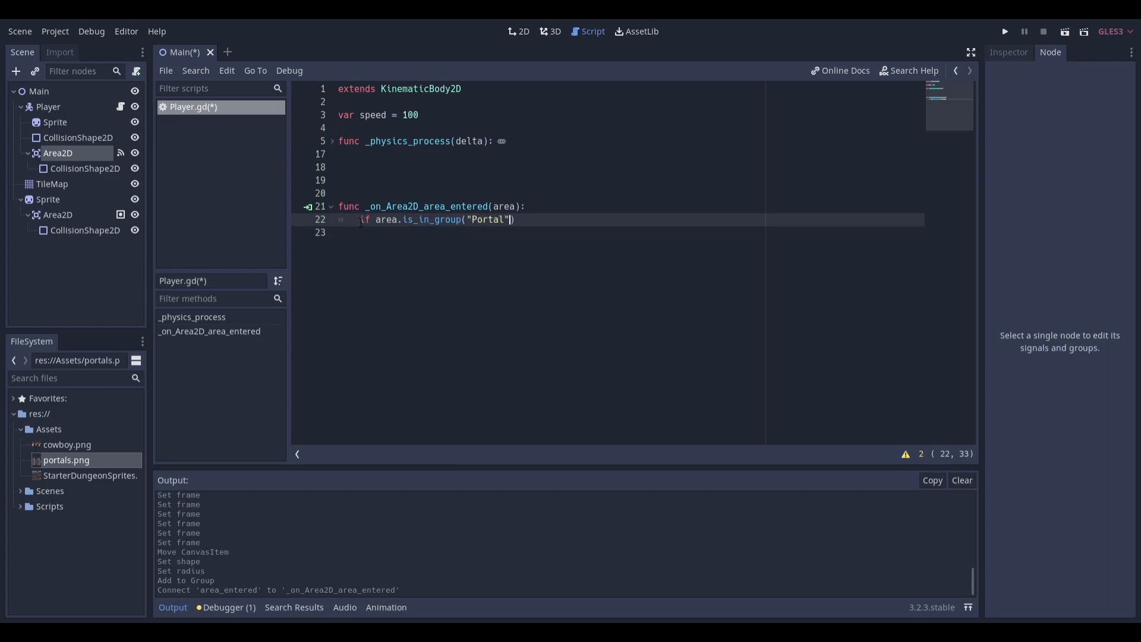
text(position.y = 36)
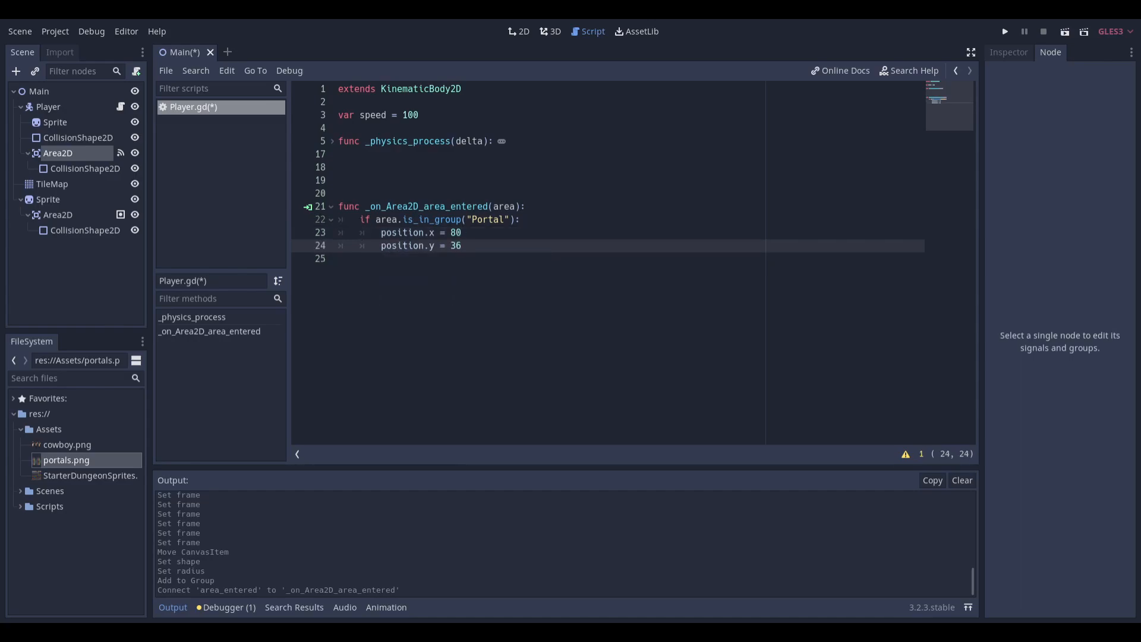
click(1005, 30)
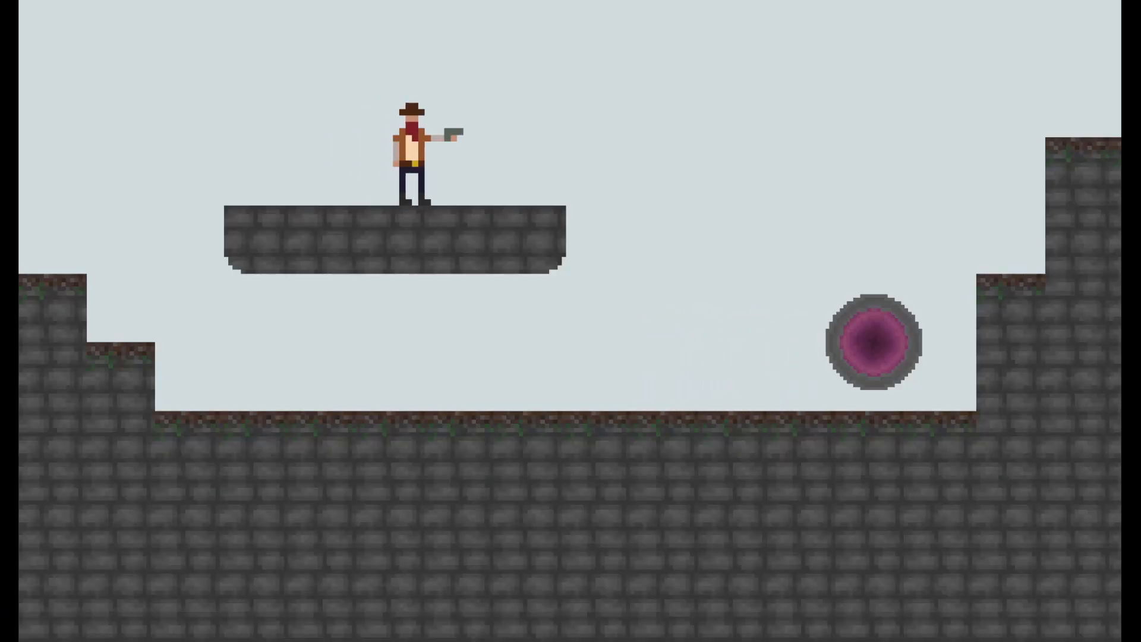